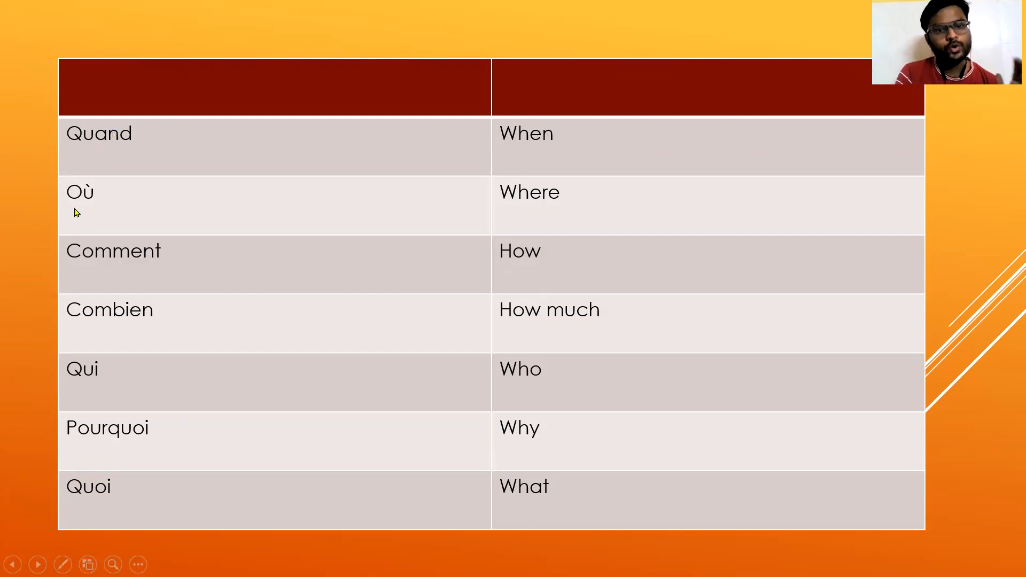
mouse_move(362, 272)
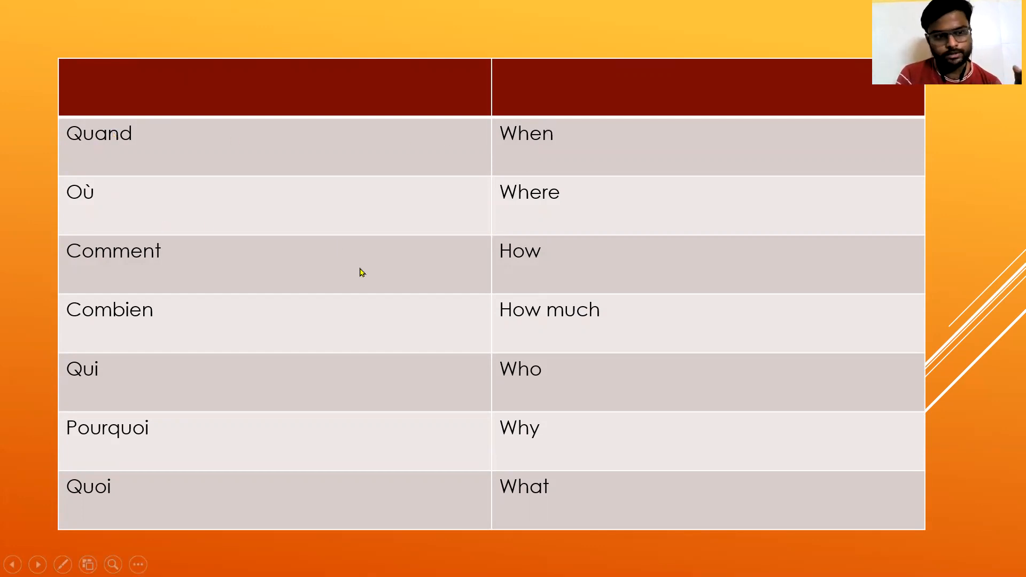
mouse_move(471, 269)
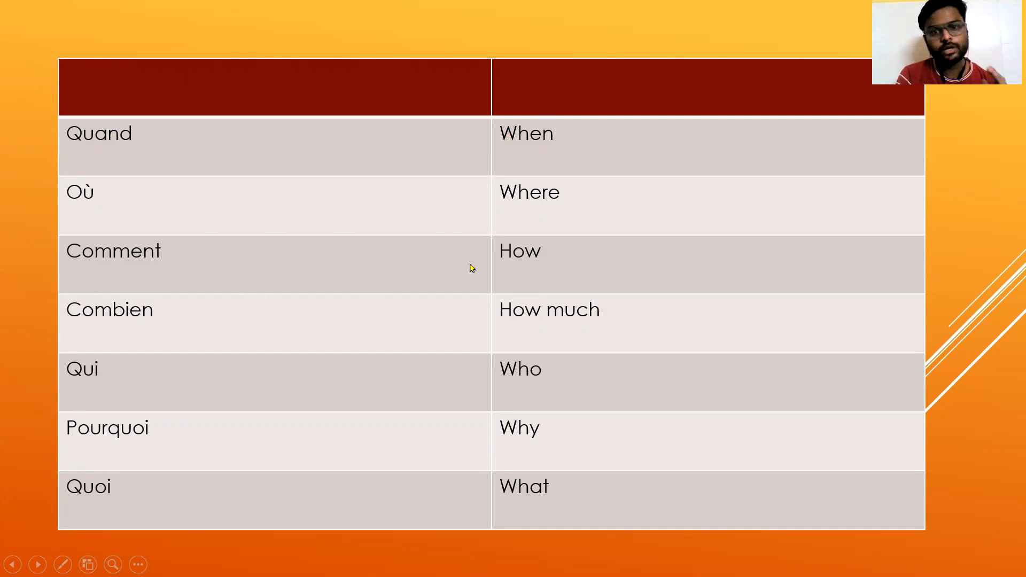
mouse_move(143, 352)
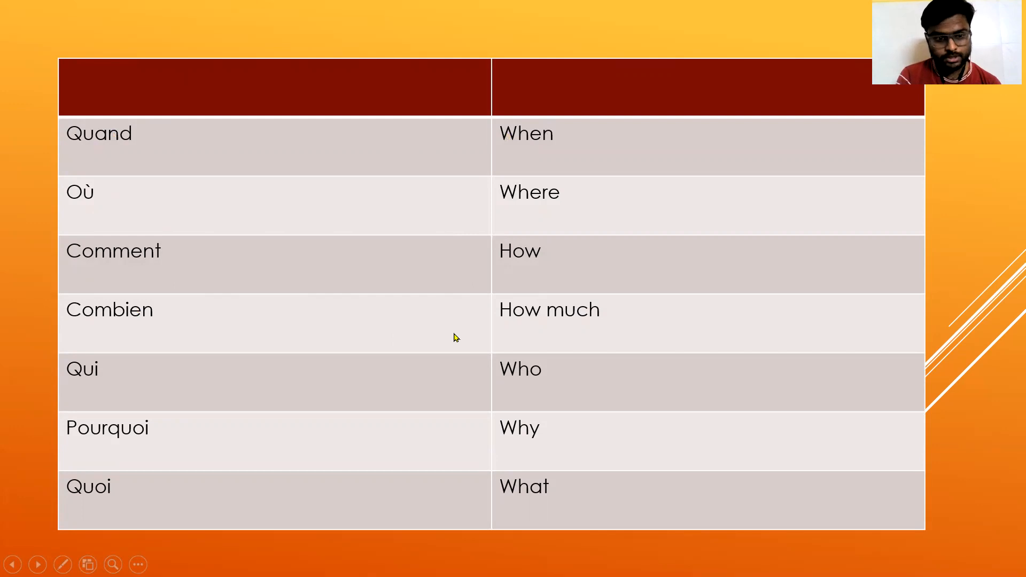
mouse_move(459, 371)
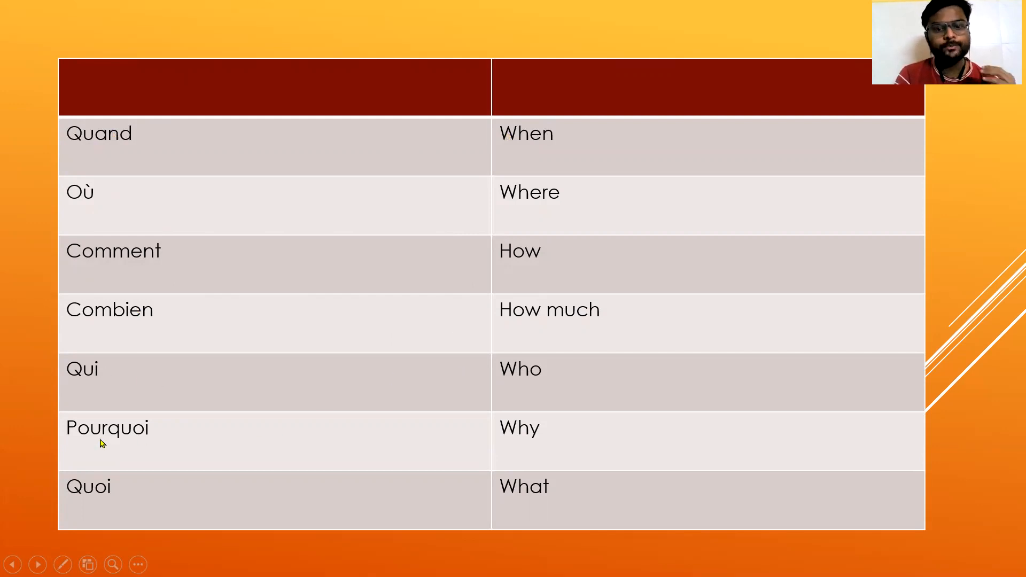
mouse_move(503, 431)
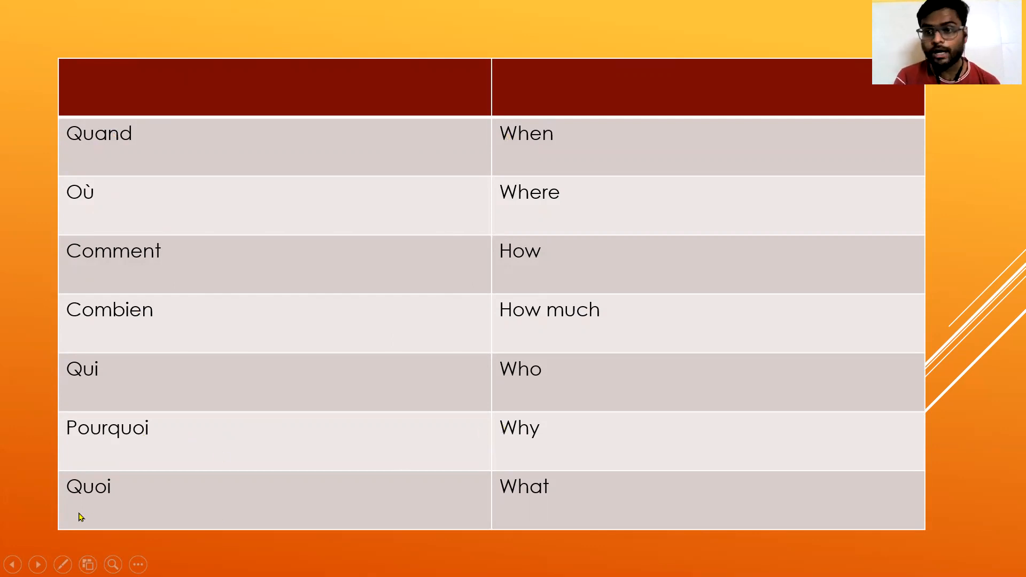
mouse_move(8, 238)
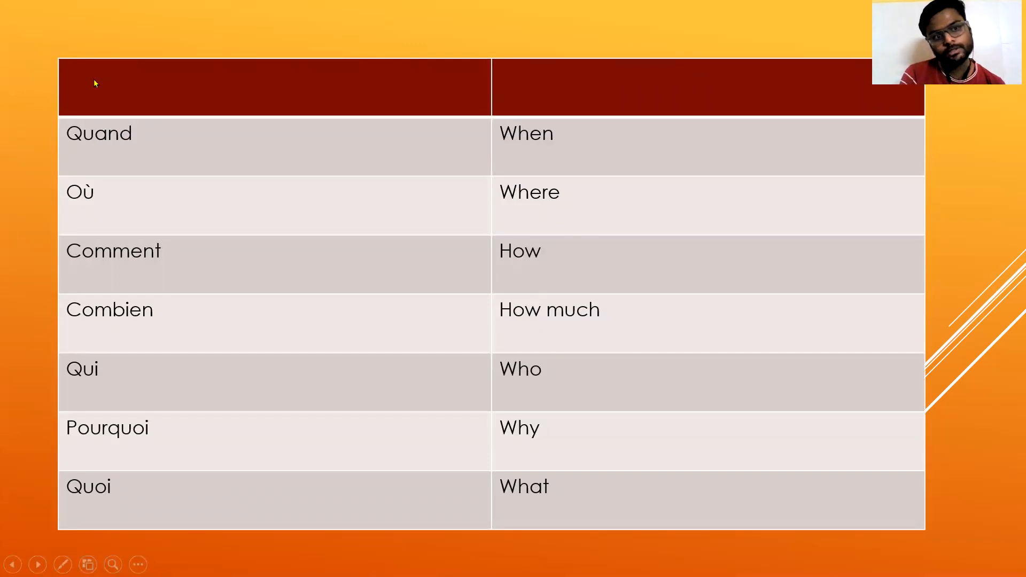
mouse_move(885, 535)
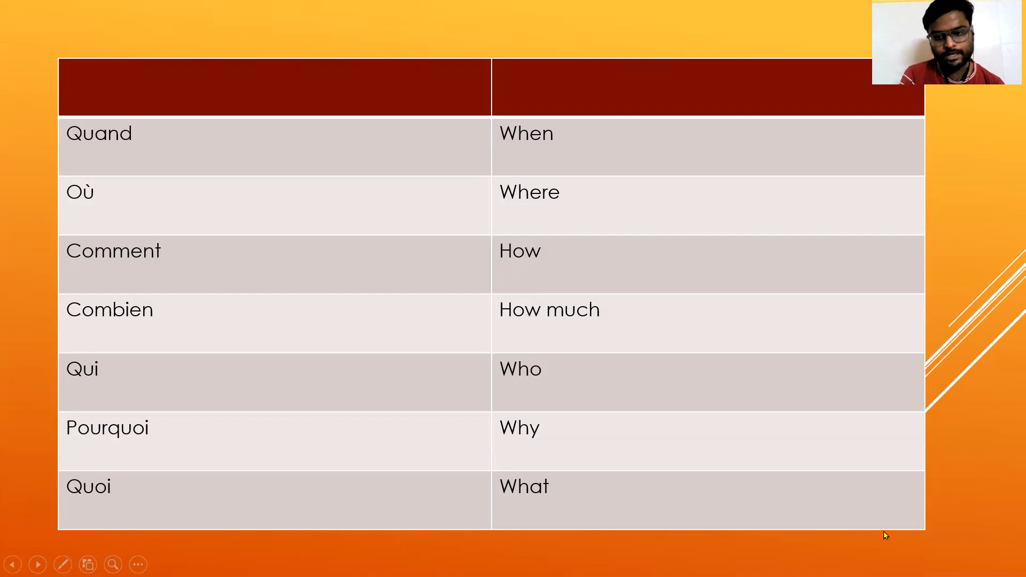
mouse_move(391, 222)
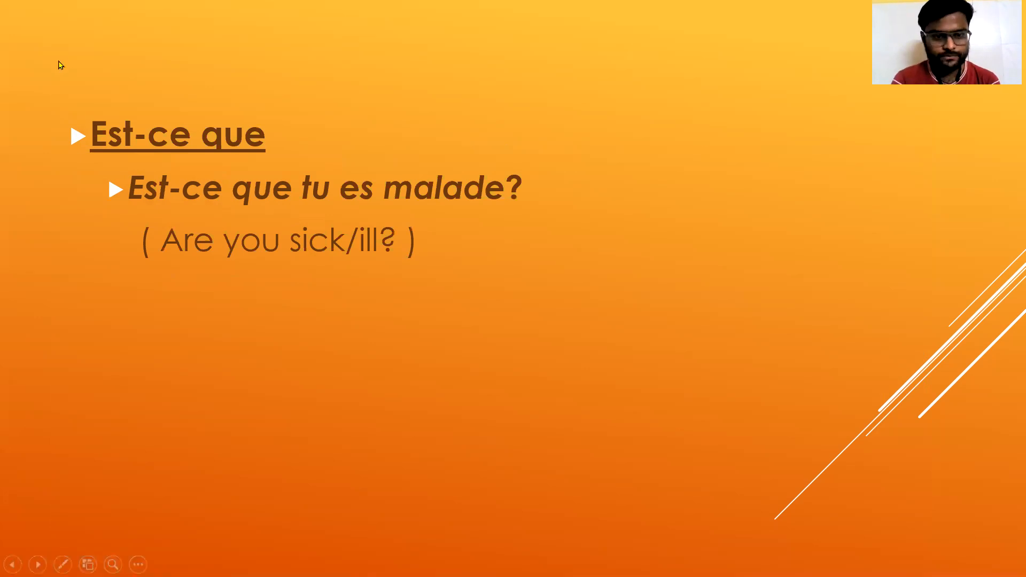
mouse_move(334, 118)
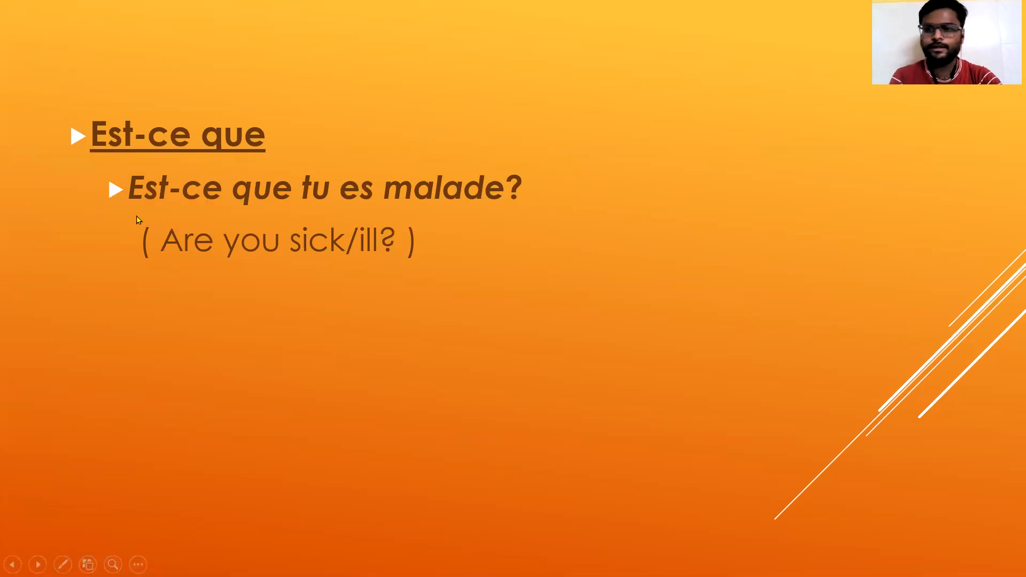
mouse_move(109, 274)
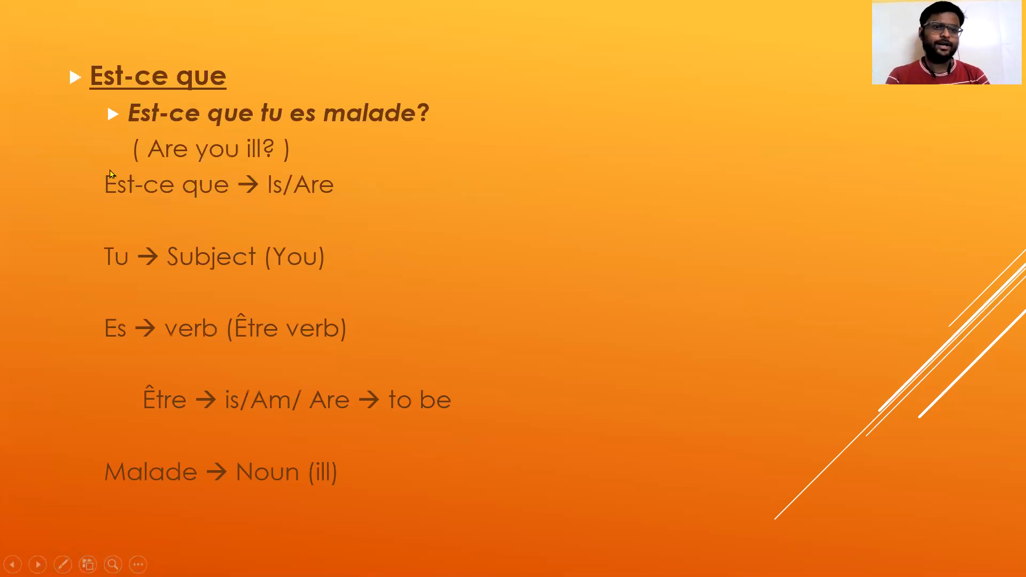
mouse_move(208, 138)
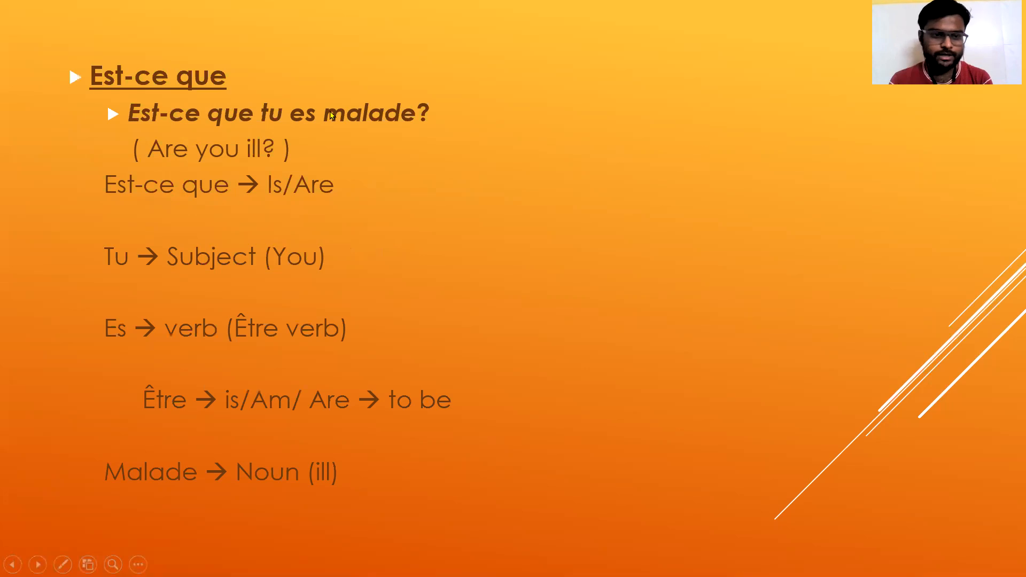
mouse_move(308, 186)
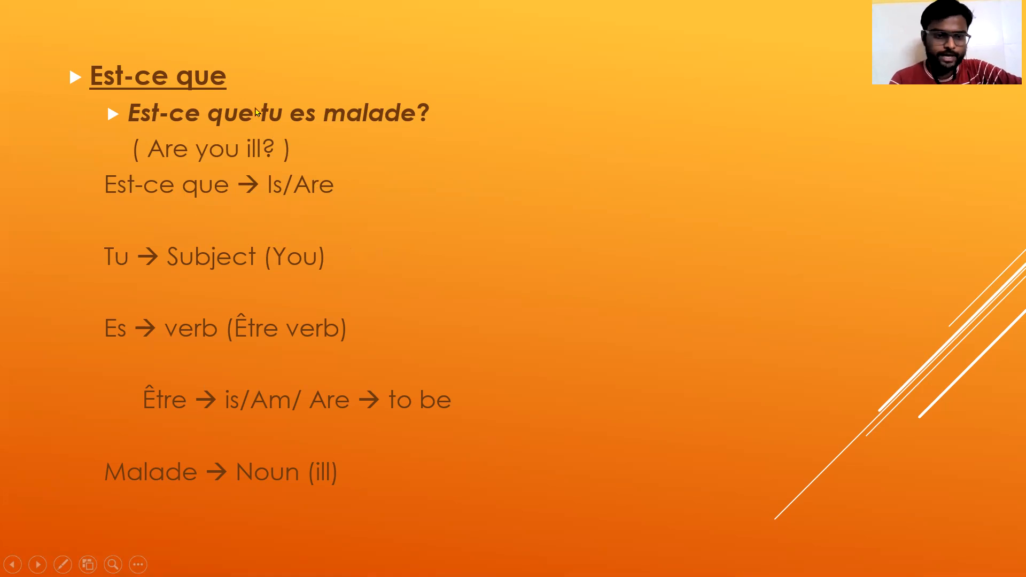
mouse_move(97, 269)
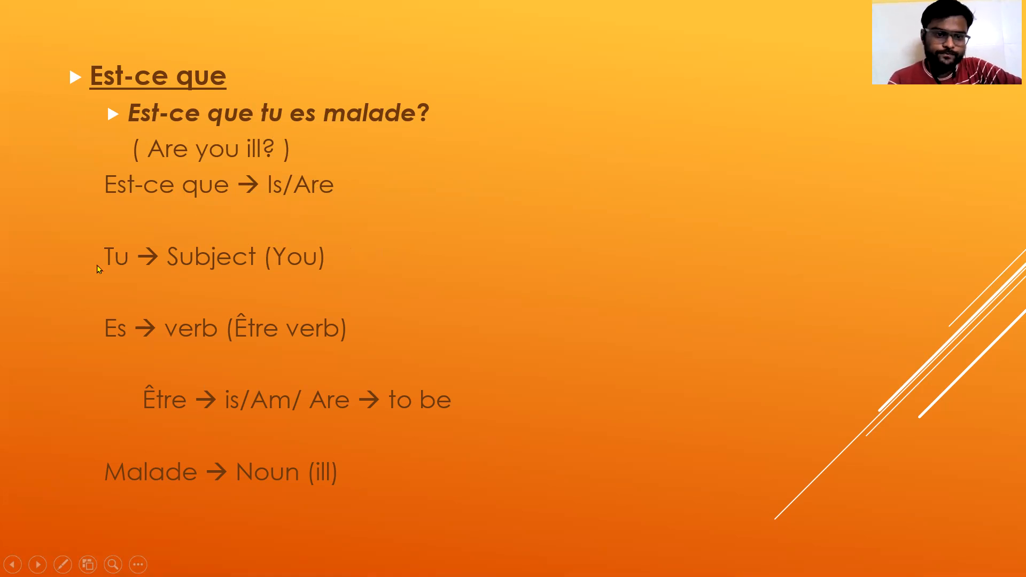
mouse_move(298, 266)
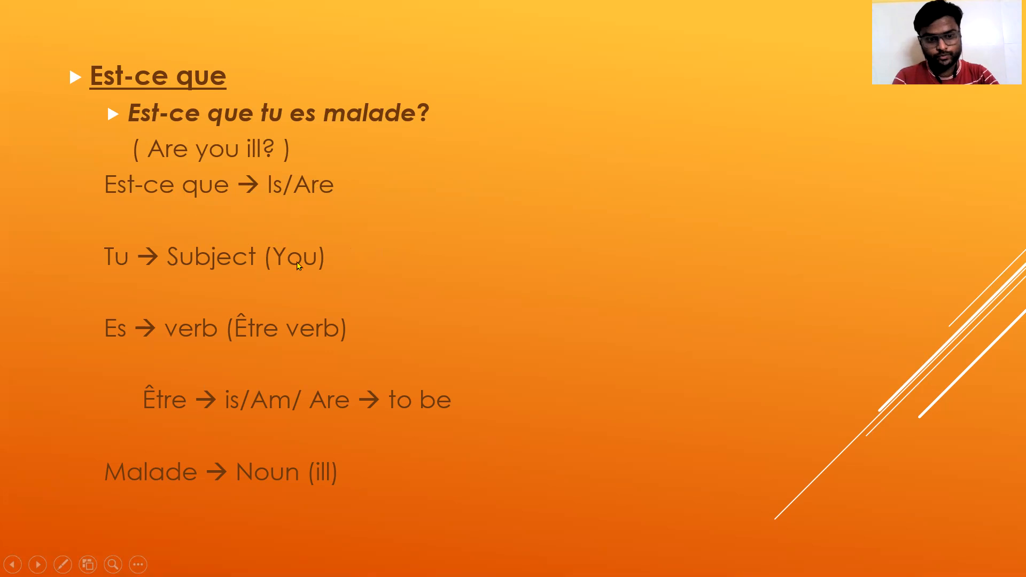
mouse_move(90, 338)
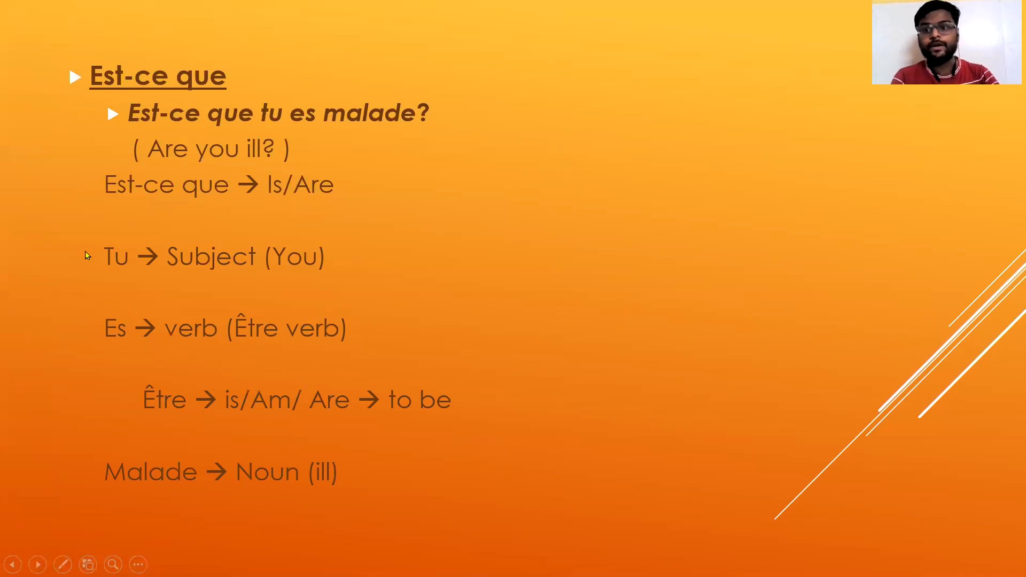
mouse_move(80, 288)
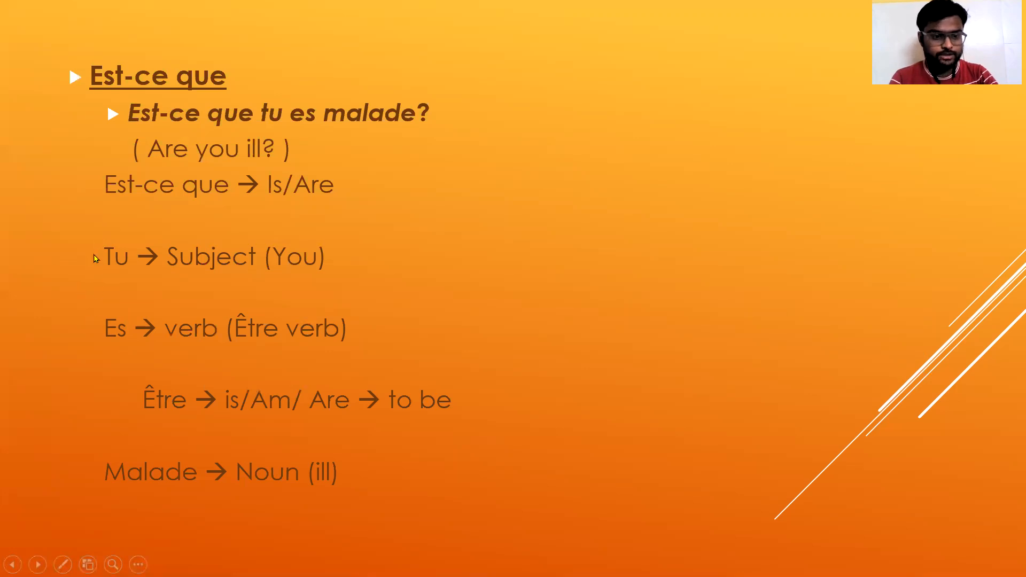
mouse_move(158, 530)
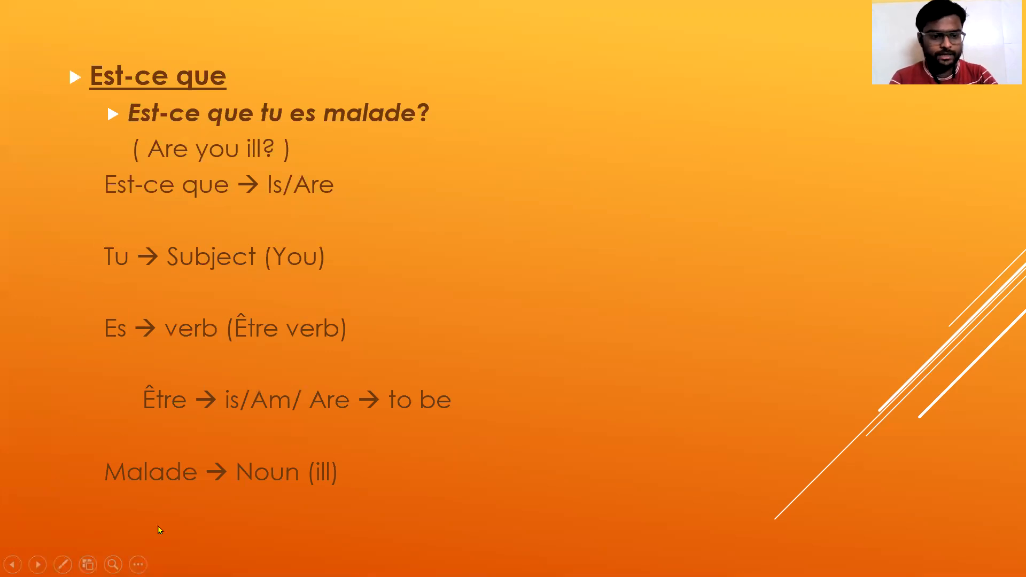
mouse_move(145, 445)
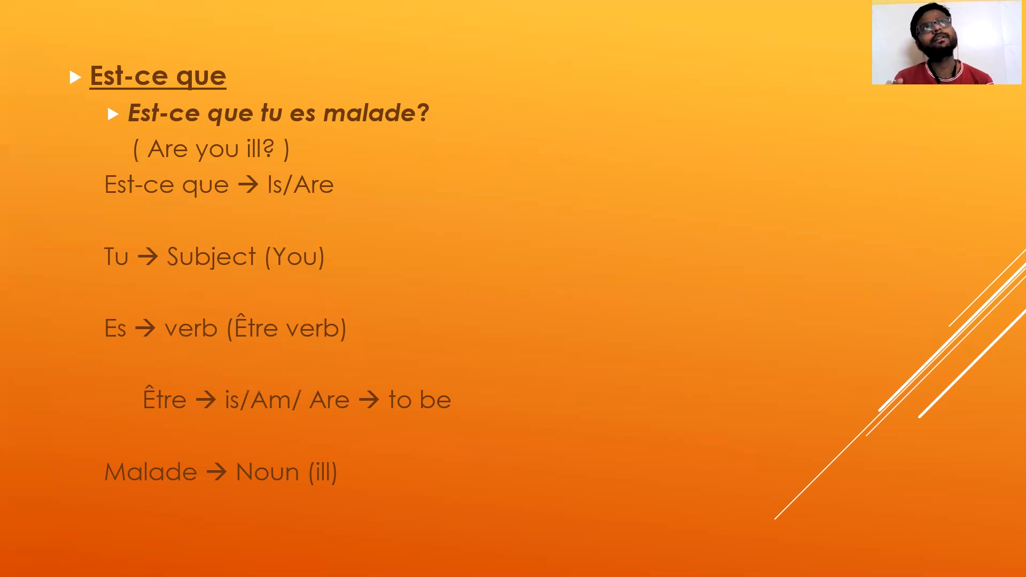
Advance to the slide on forming questions by swapping subject and verb, with two examples
key("Right")
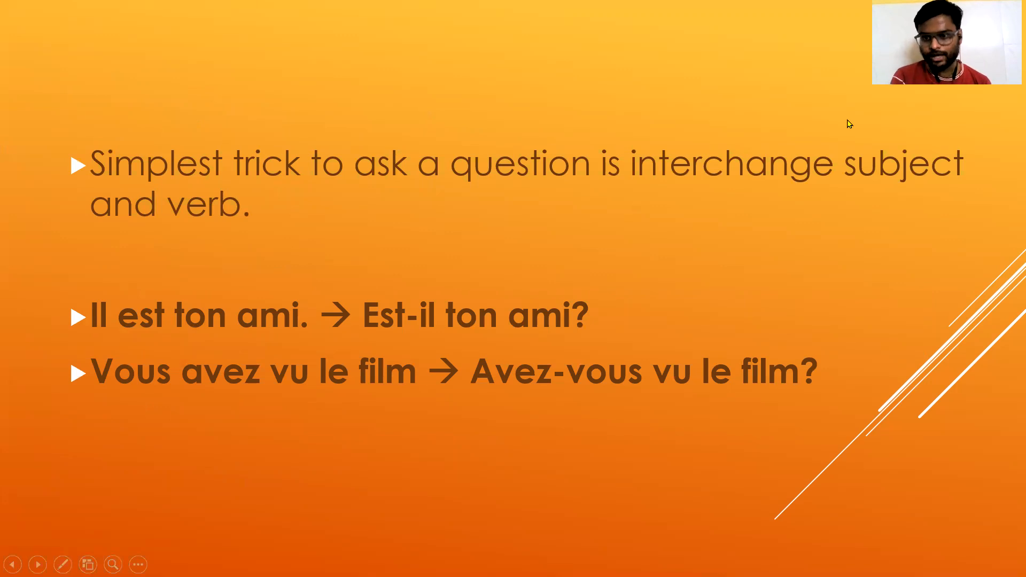
mouse_move(692, 220)
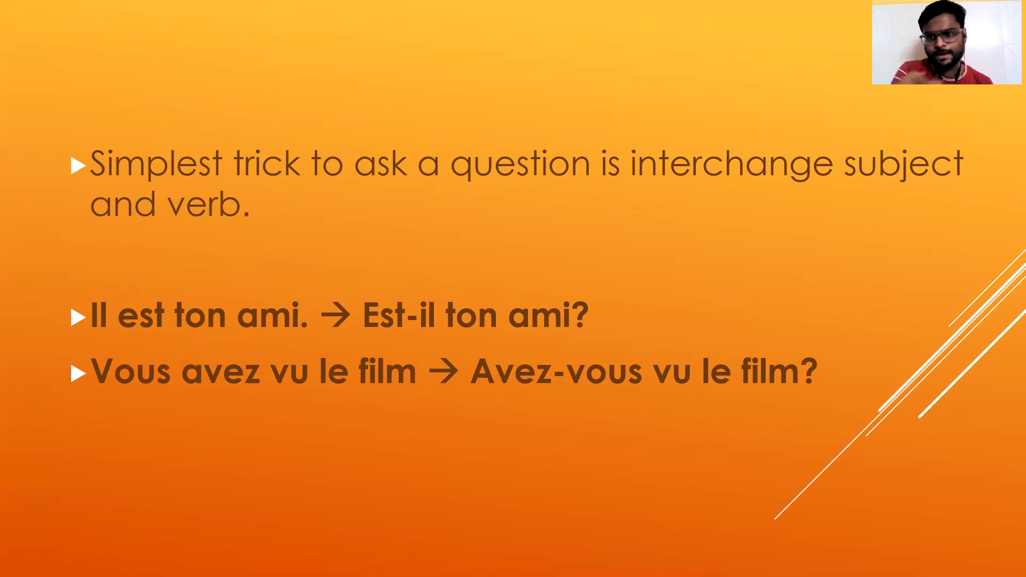
mouse_move(746, 236)
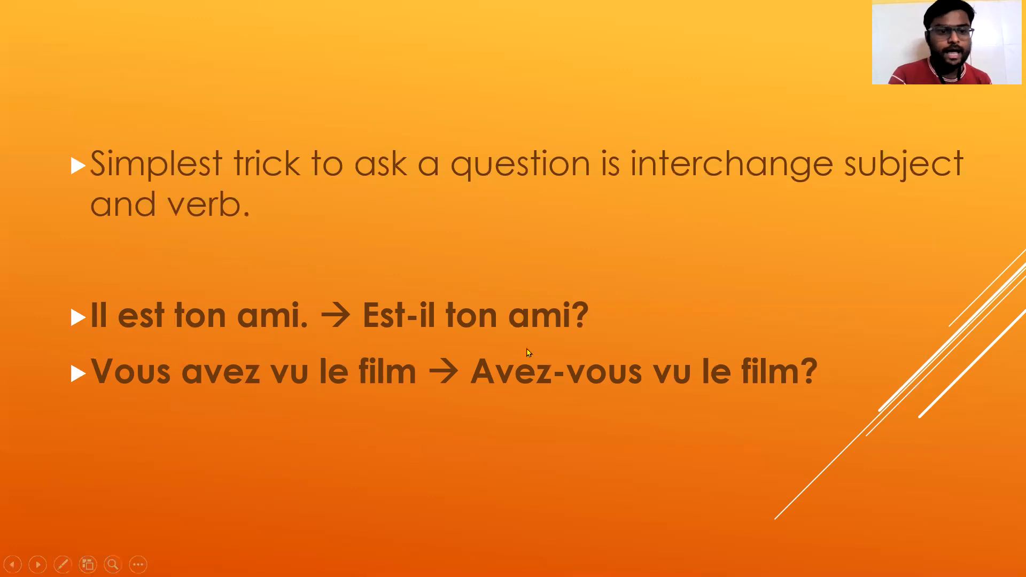
mouse_move(207, 322)
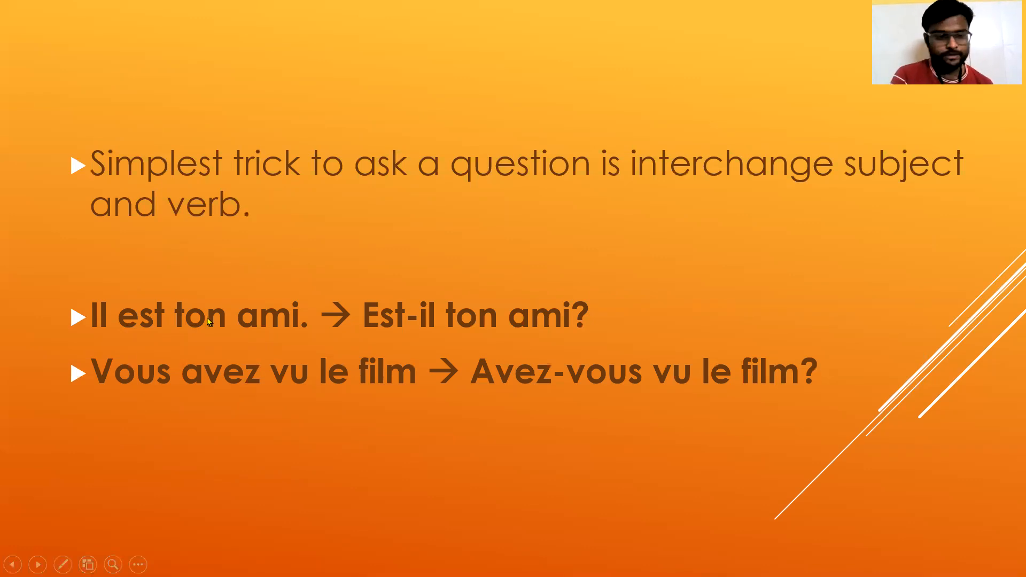
mouse_move(99, 332)
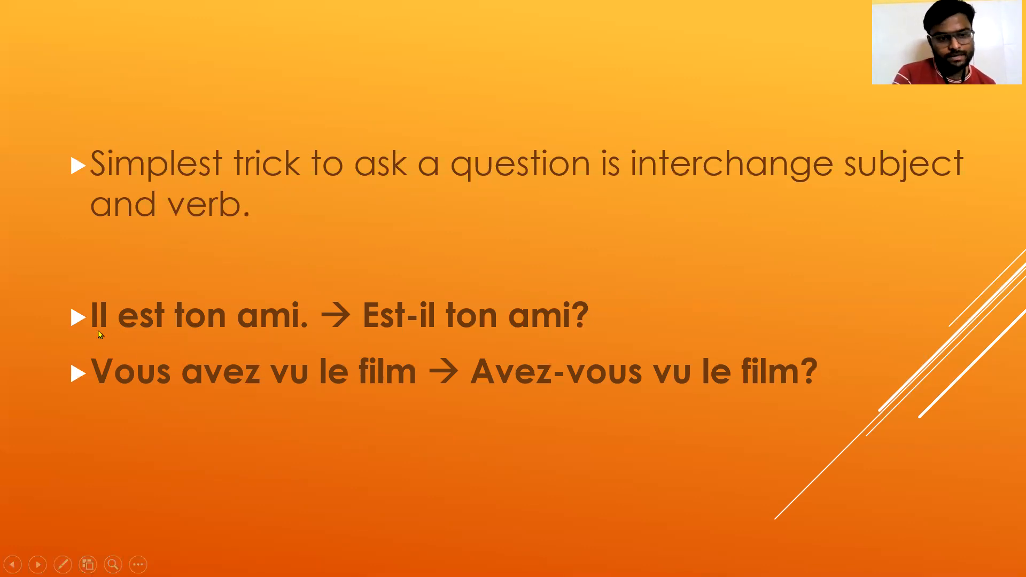
mouse_move(230, 320)
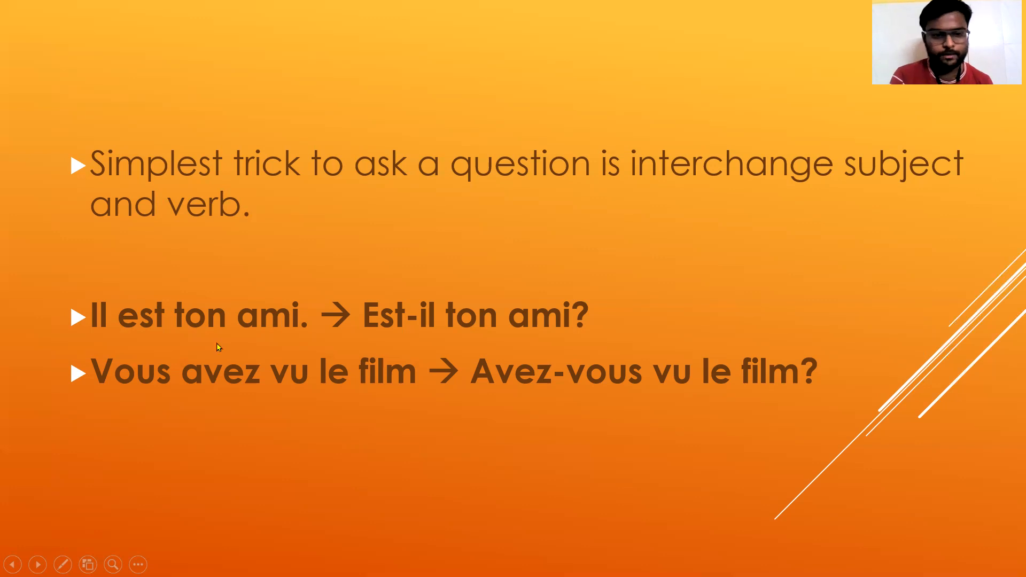
mouse_move(102, 330)
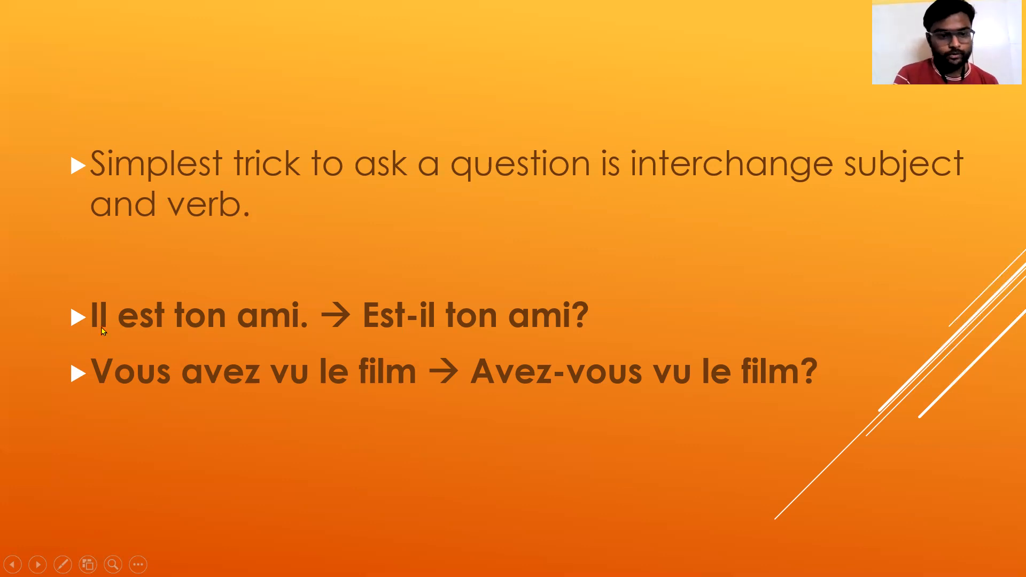
mouse_move(93, 343)
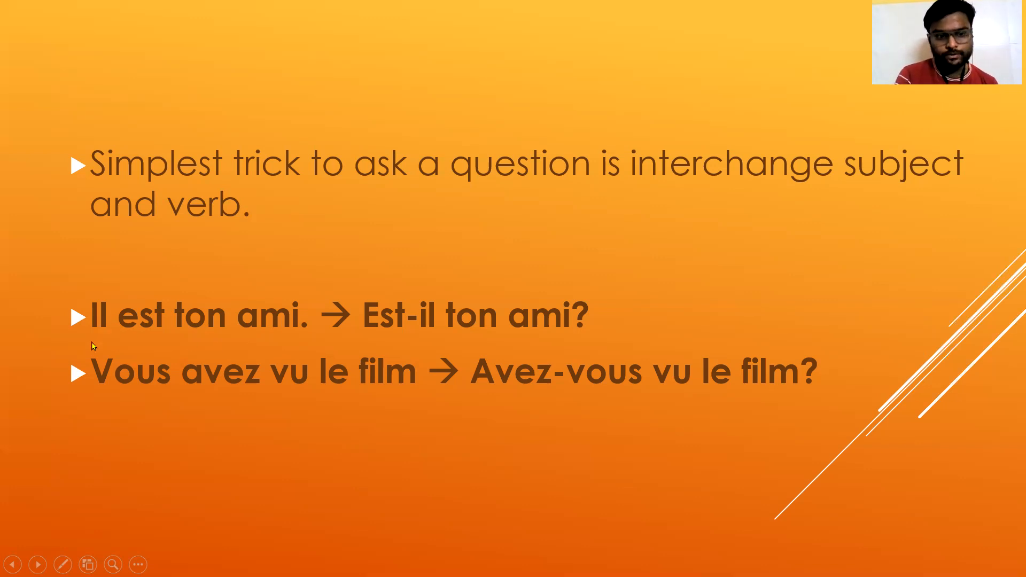
mouse_move(156, 334)
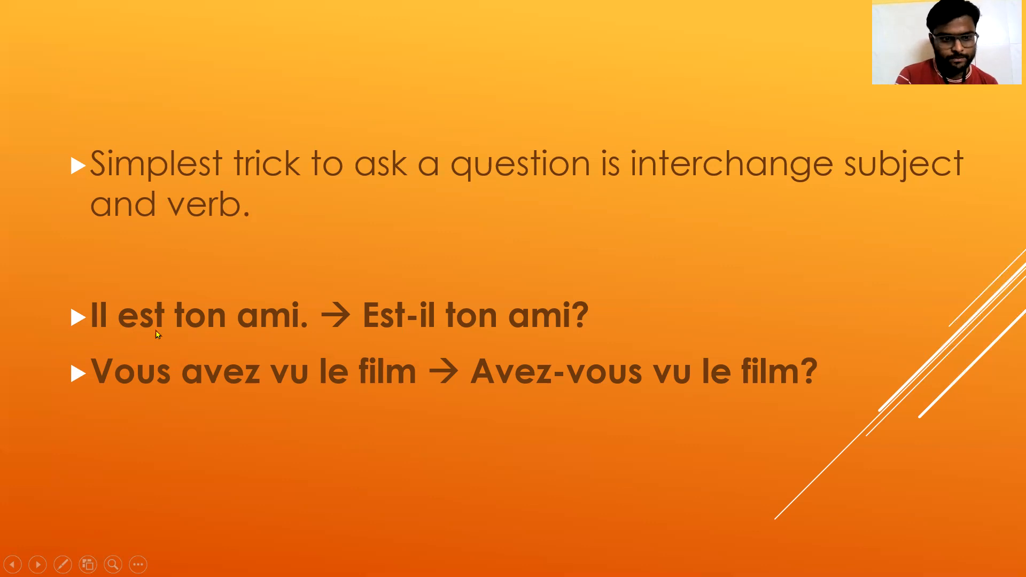
mouse_move(79, 290)
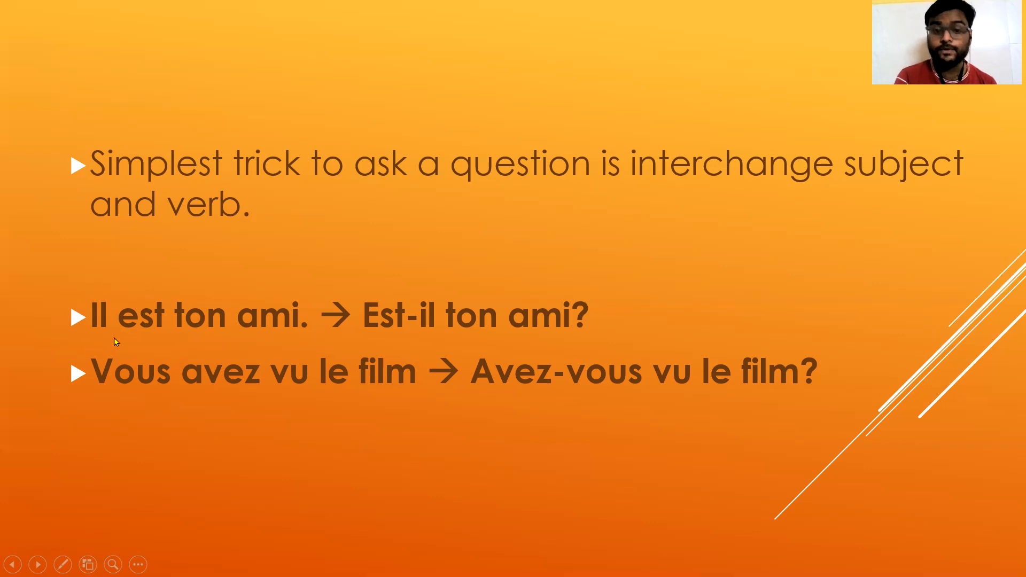
mouse_move(533, 327)
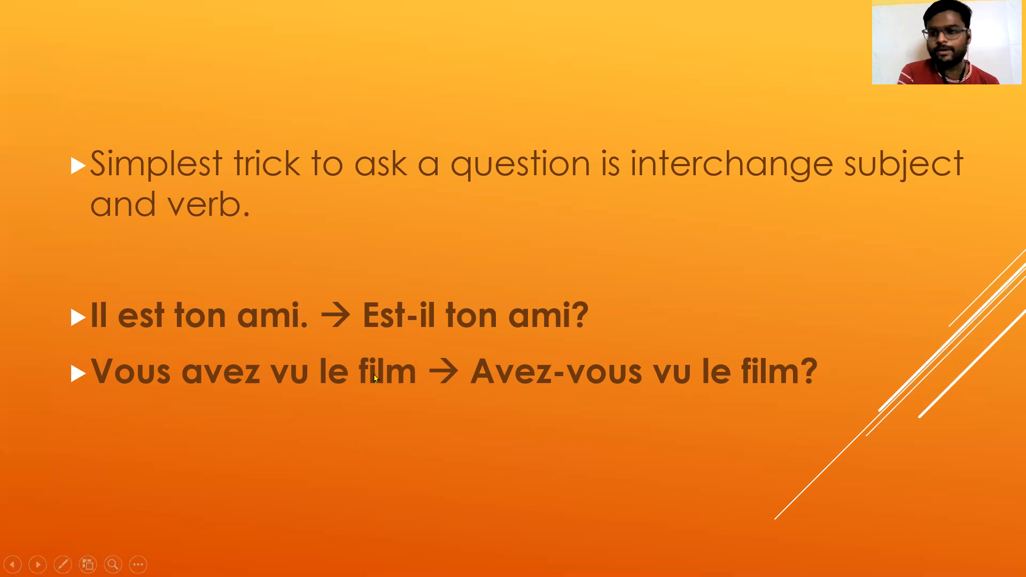
mouse_move(596, 387)
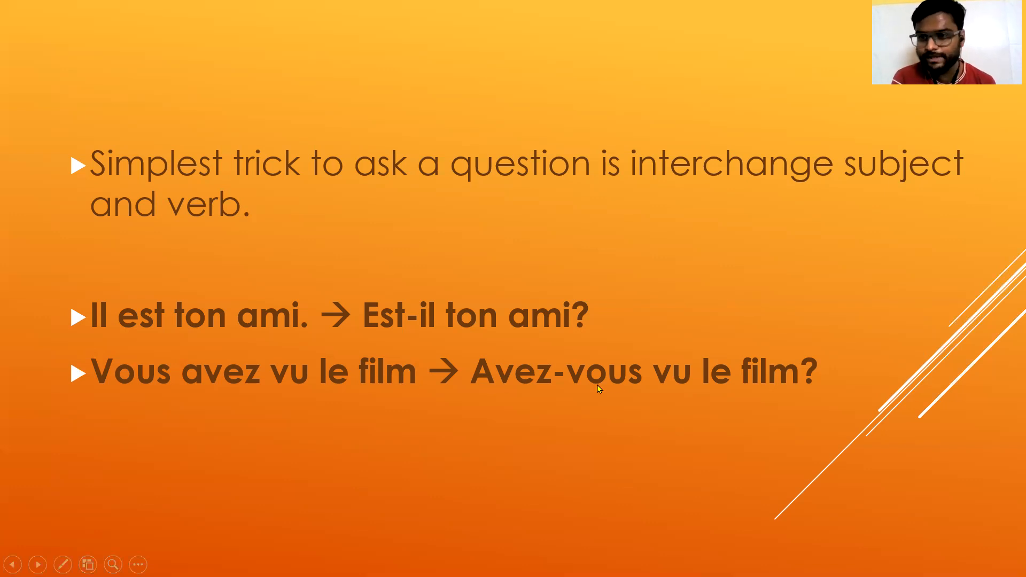
mouse_move(161, 414)
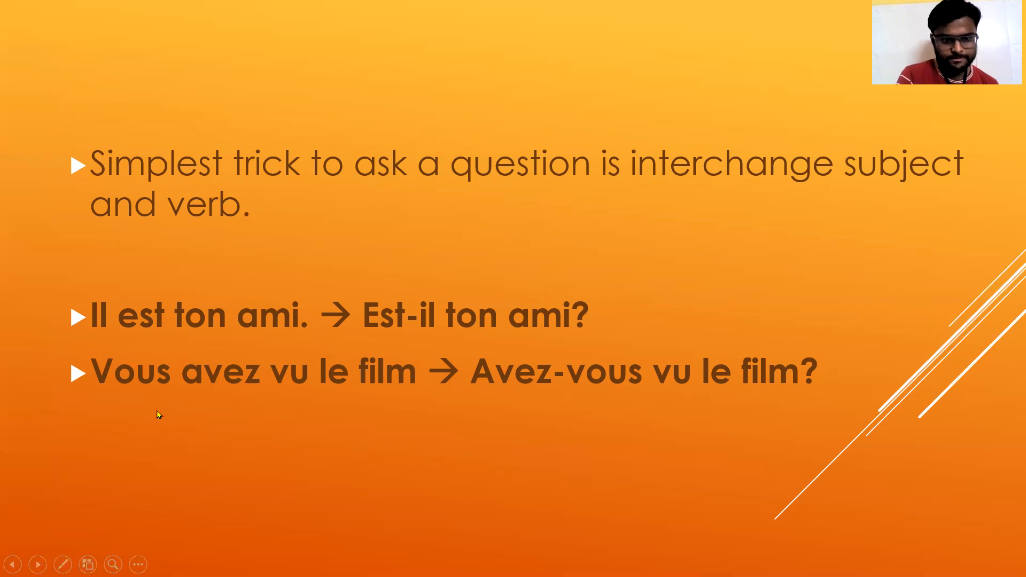
mouse_move(188, 413)
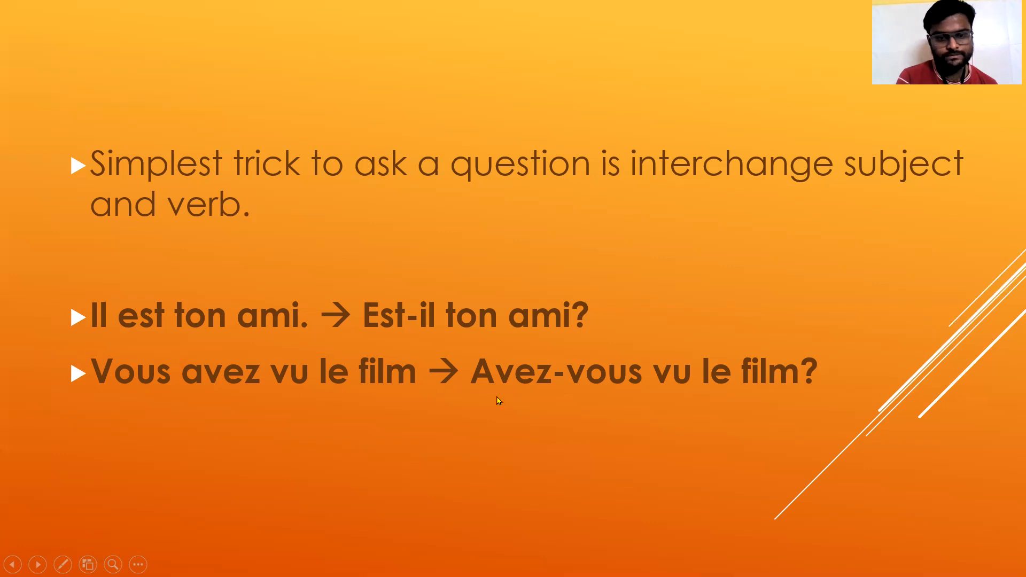
mouse_move(526, 395)
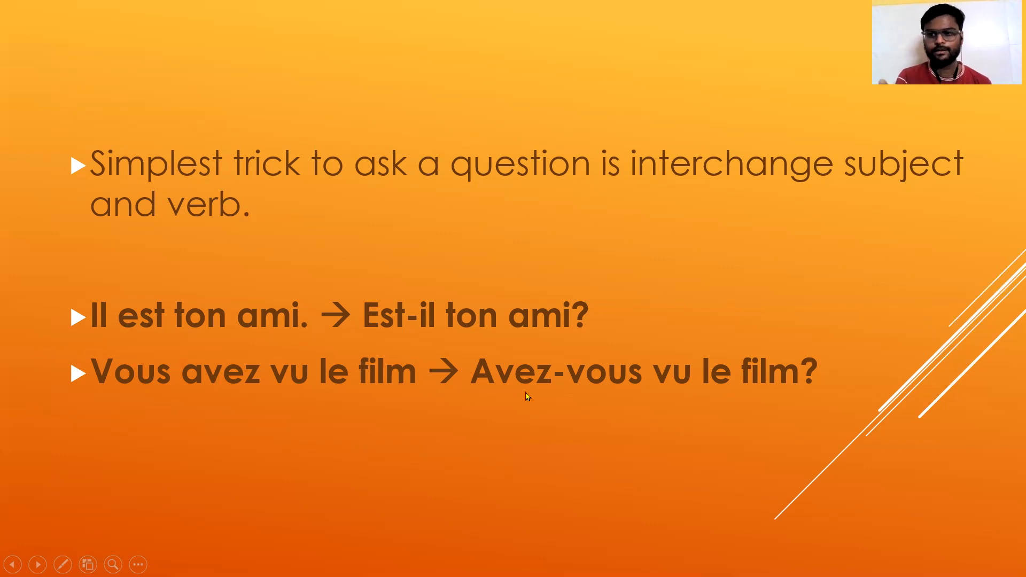
mouse_move(57, 345)
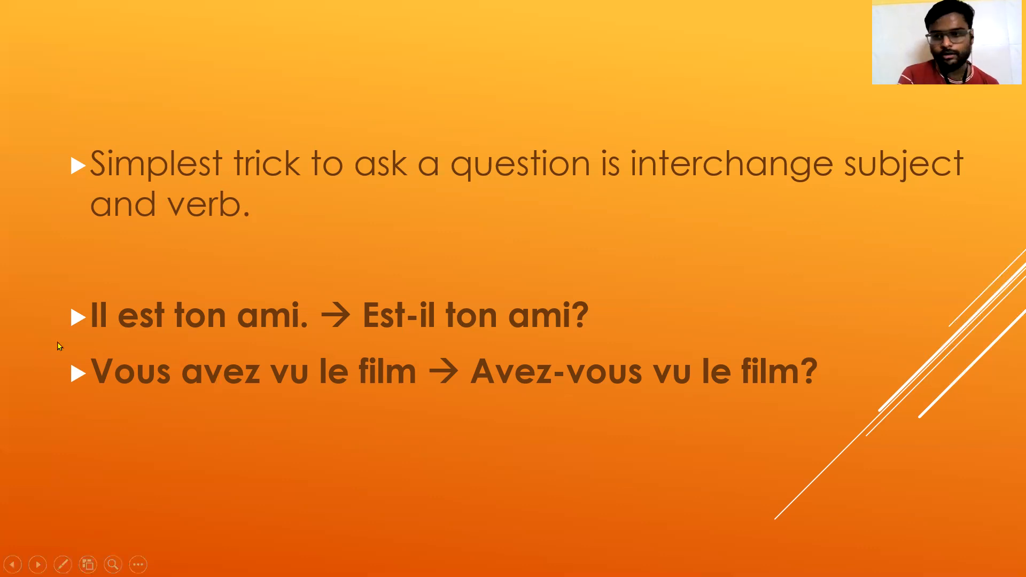
mouse_move(104, 392)
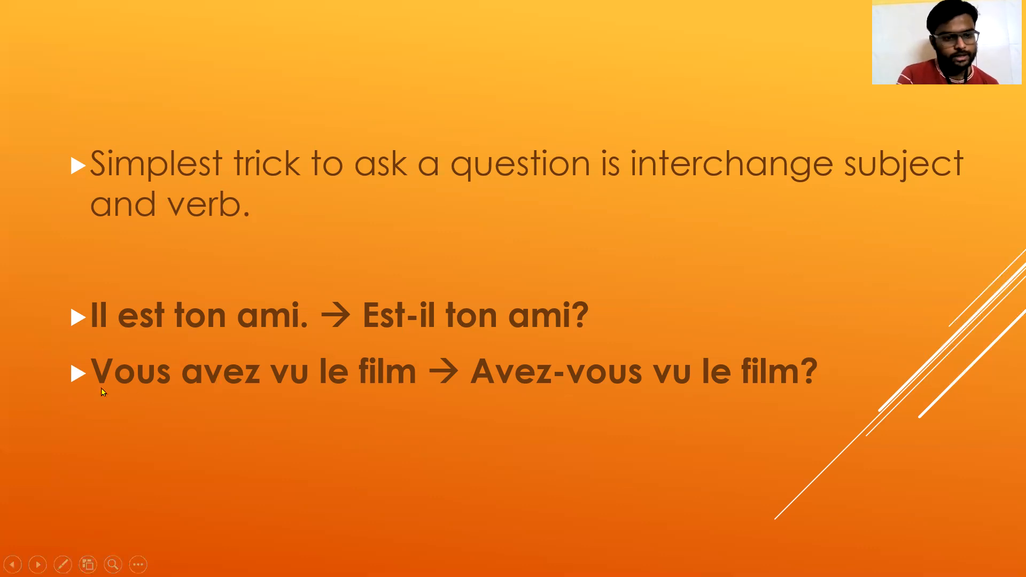
mouse_move(452, 399)
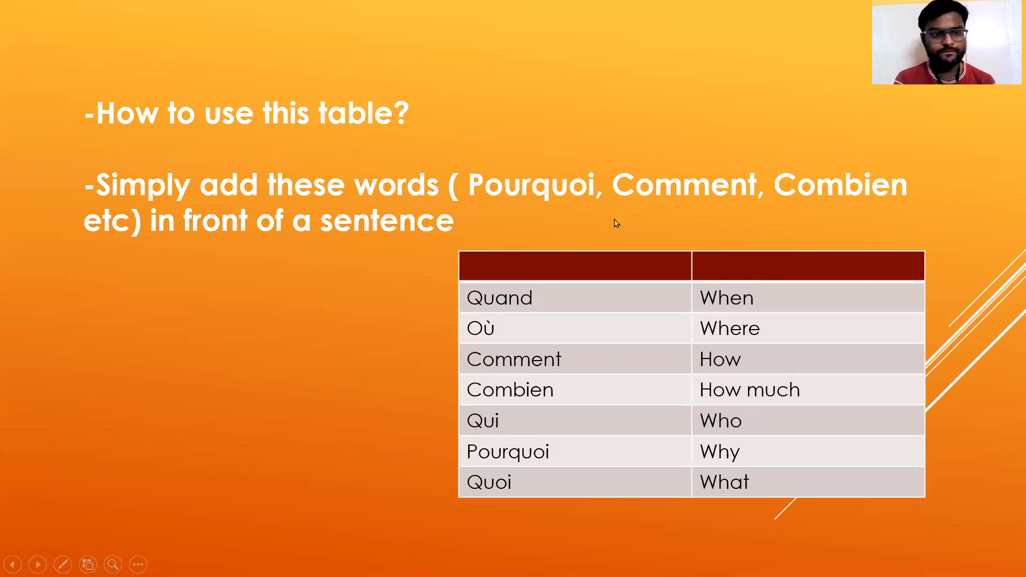
mouse_move(228, 217)
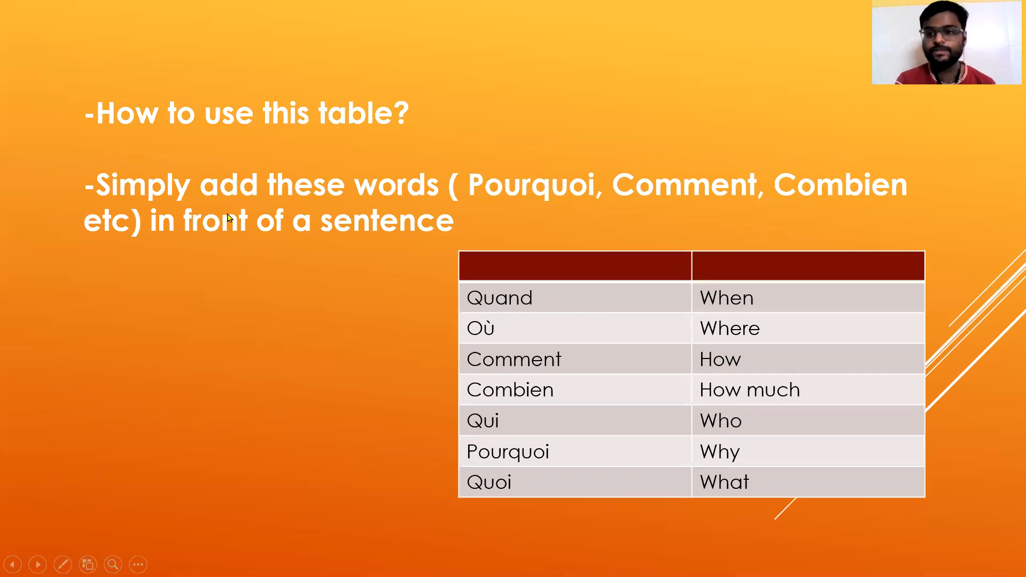